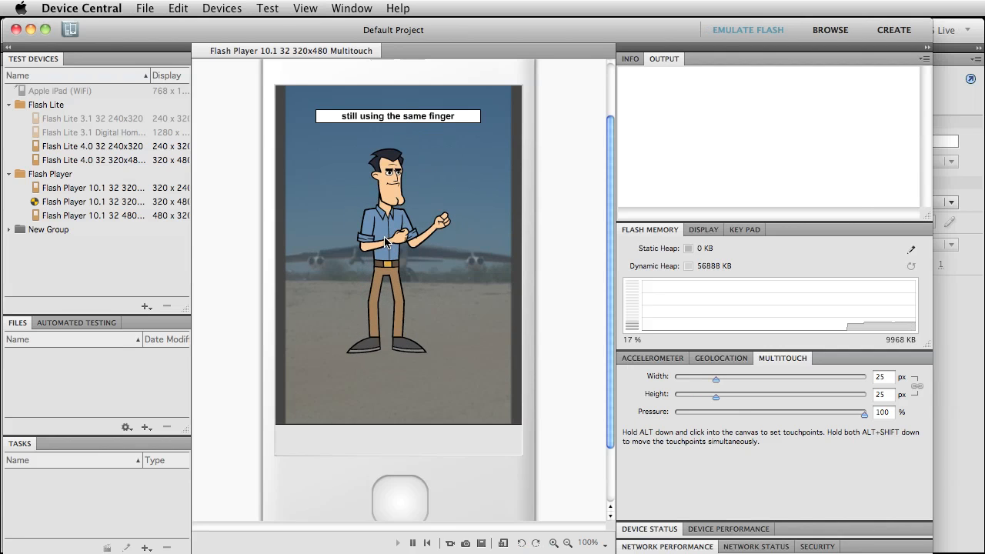
Touch the emulated multitouch screen once more, confirming "still using the same finger"
click(385, 223)
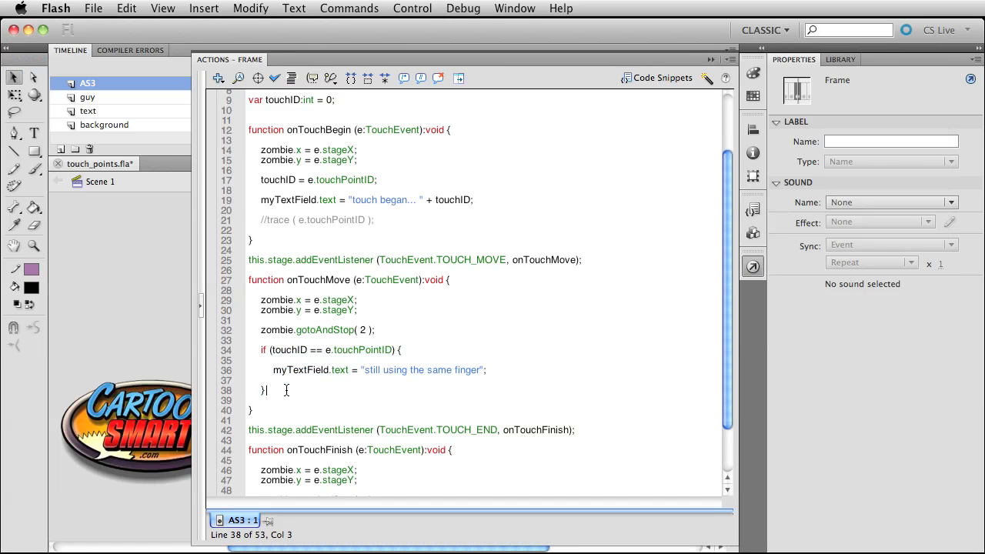
Write the else-if for touchPointID - 1 setting the text to "must have another finger"
text(else if (touchID == e.touchPointID) {)
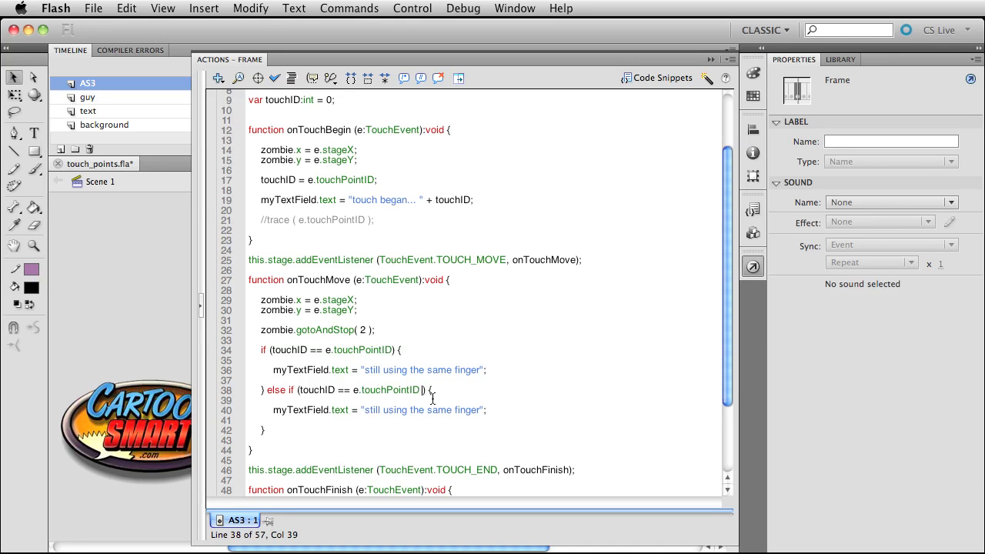
text(- 1))
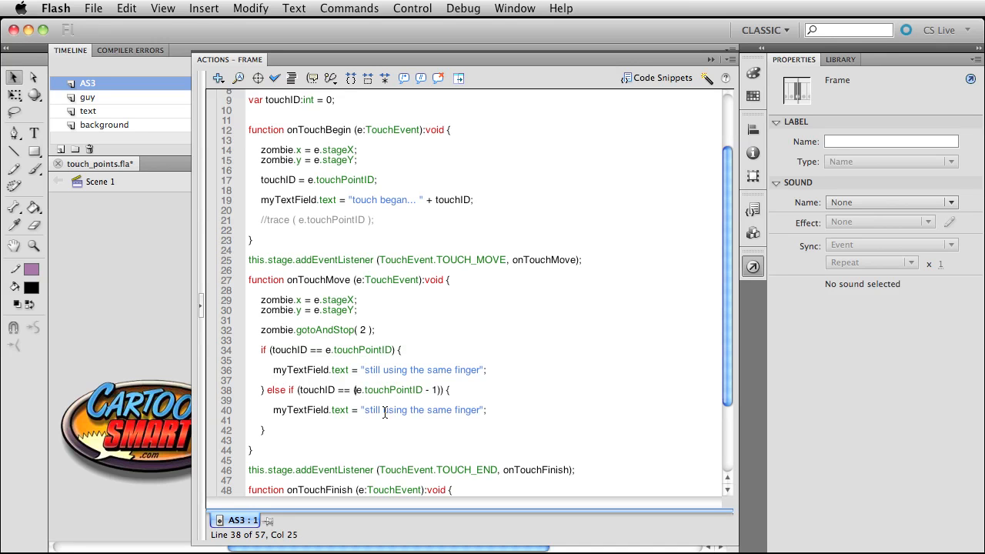
double_click(422, 409)
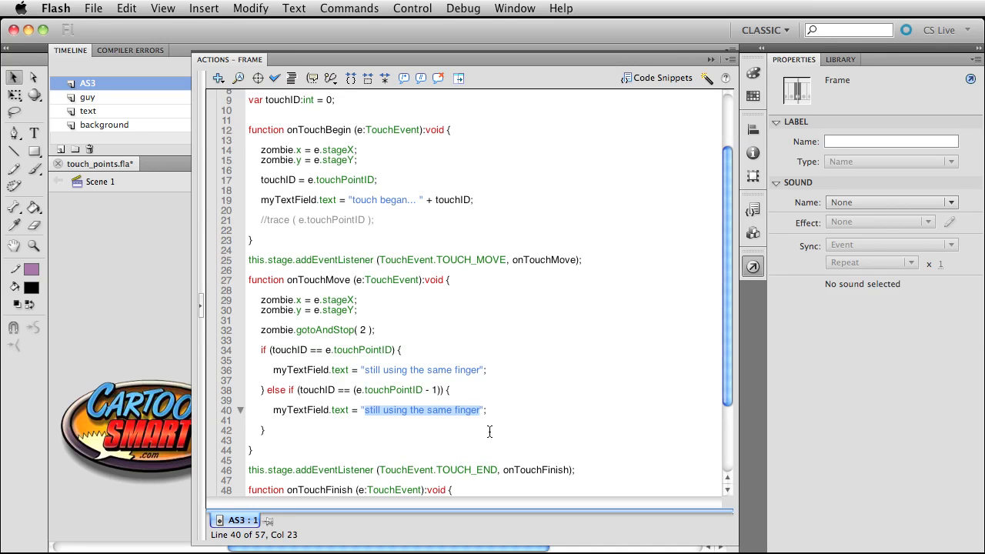
text(must have)
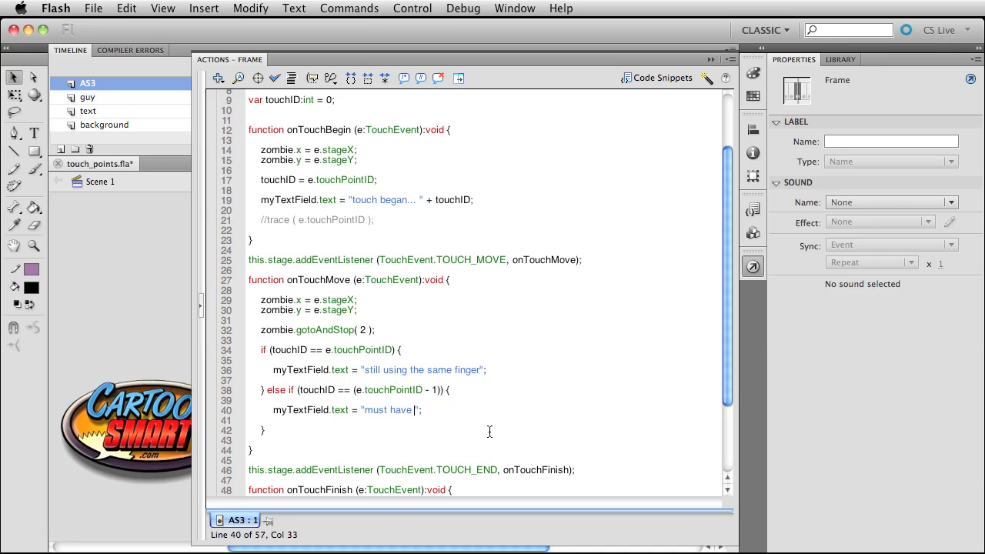
text(another finger)
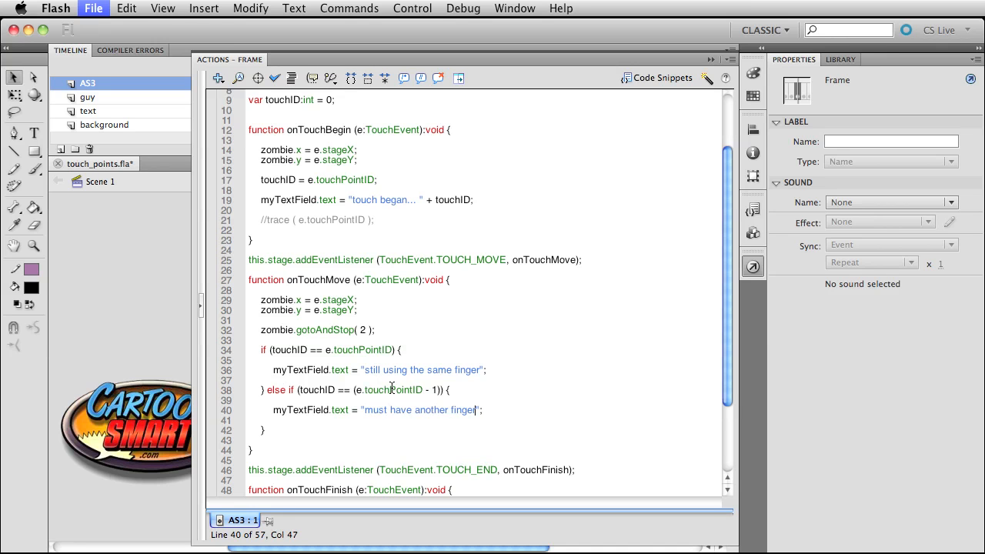
double_click(317, 389)
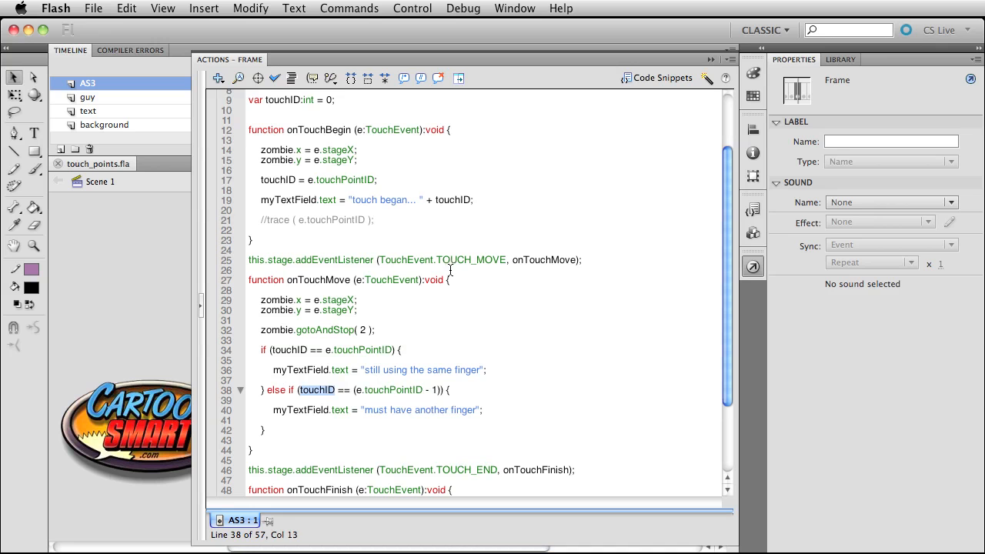
click(262, 179)
text( //)
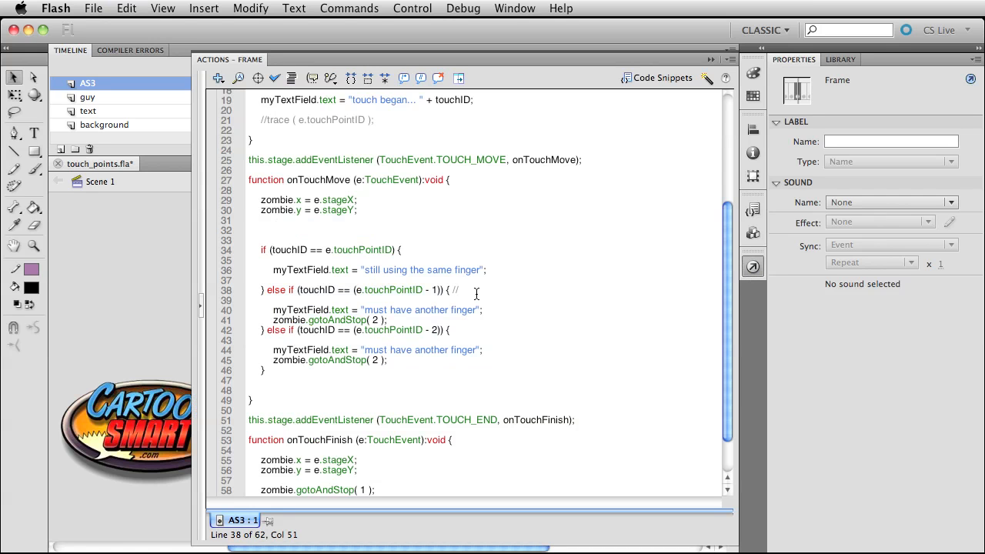
Comment the minus-one branch as meaning a second finger is touching
text(mean second)
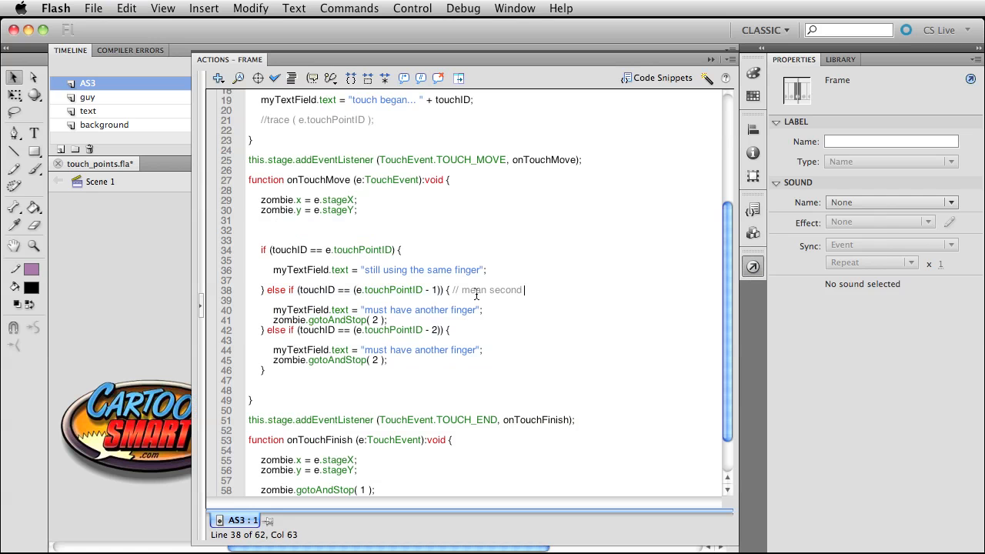
text(finger is tou)
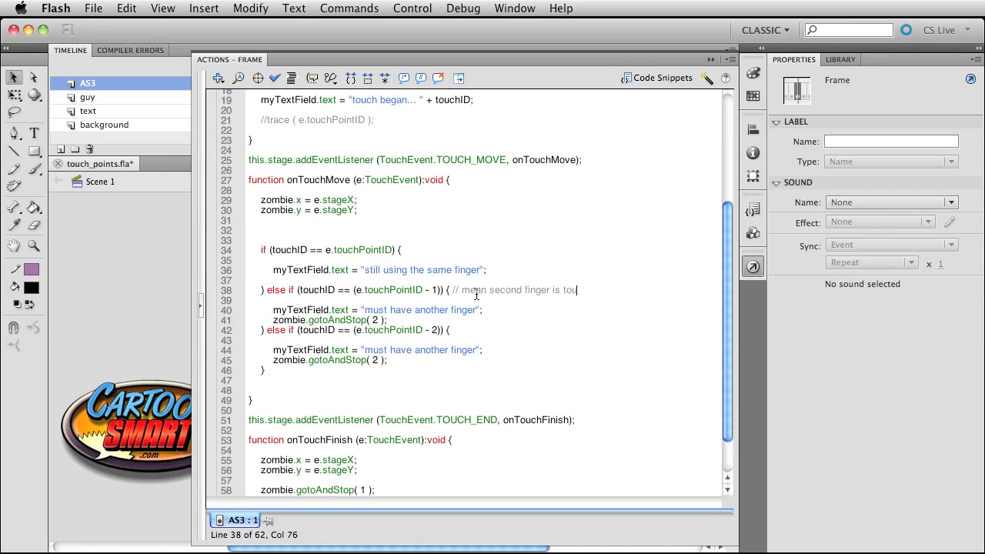
text(ching)
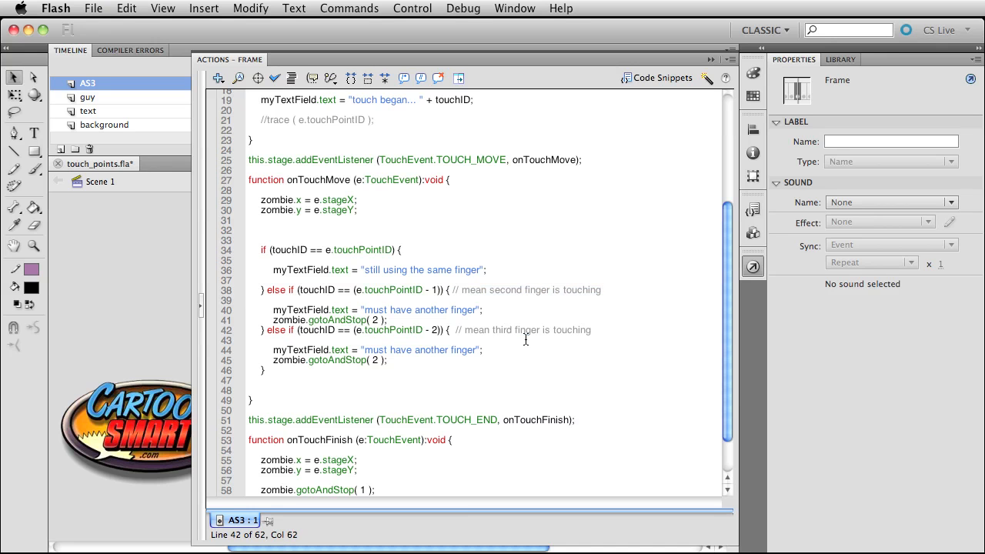
mouse_move(430, 340)
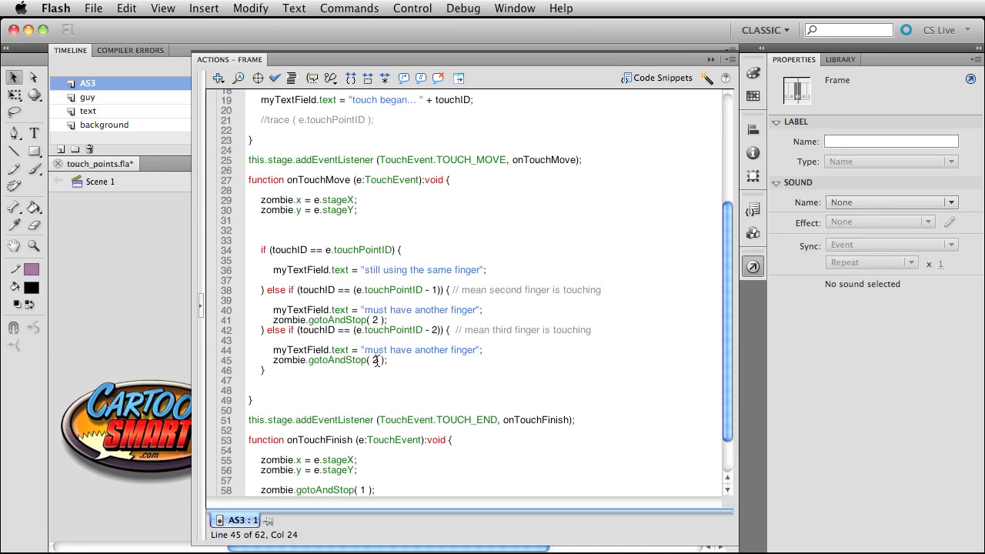
Change gotoAndStop to frame 3 with a comment about the 3rd finger artwork
text(3)
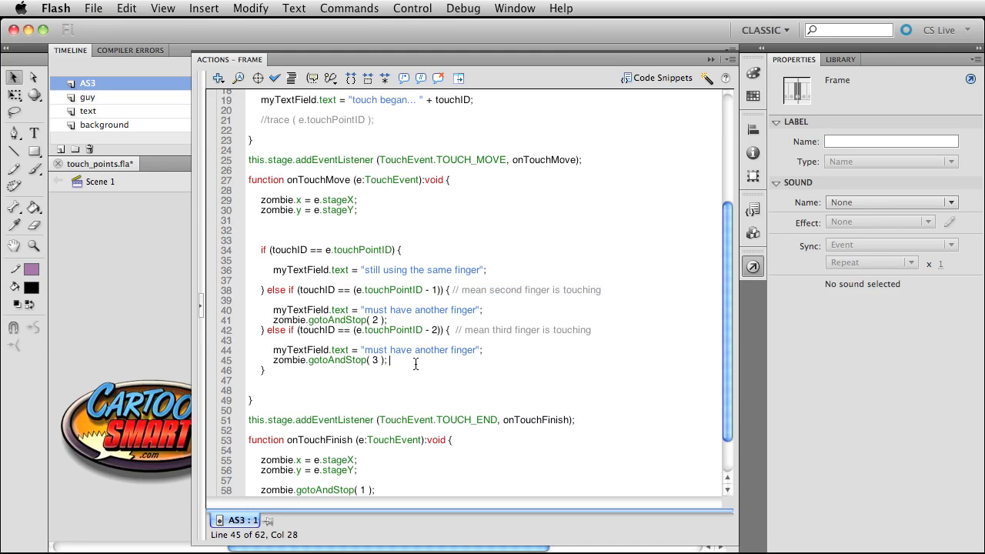
text(//c)
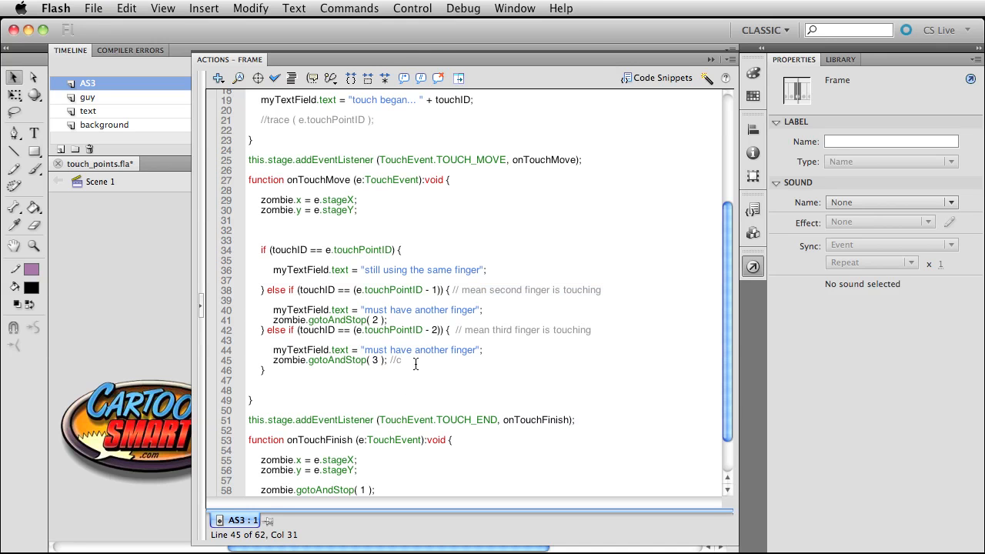
text(hange)
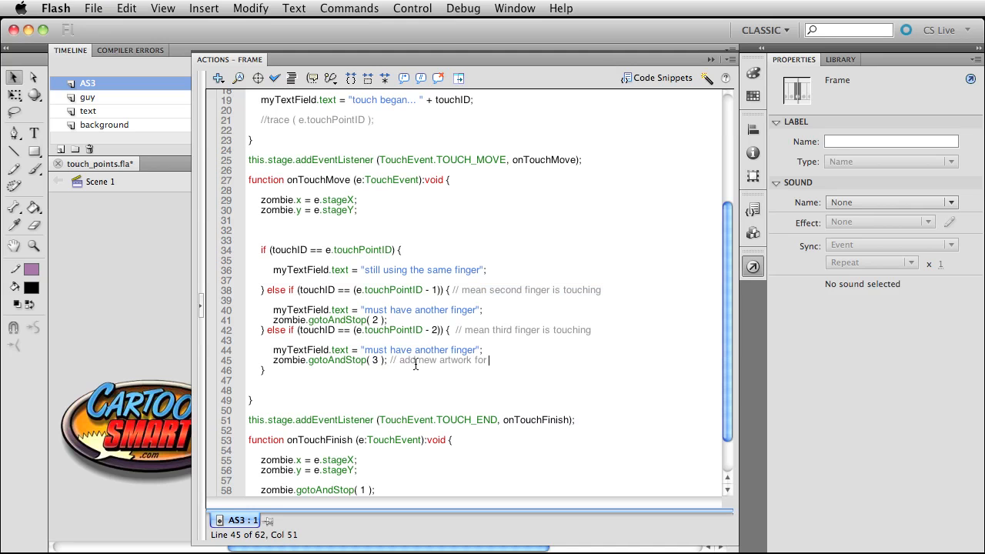
text(3rd)
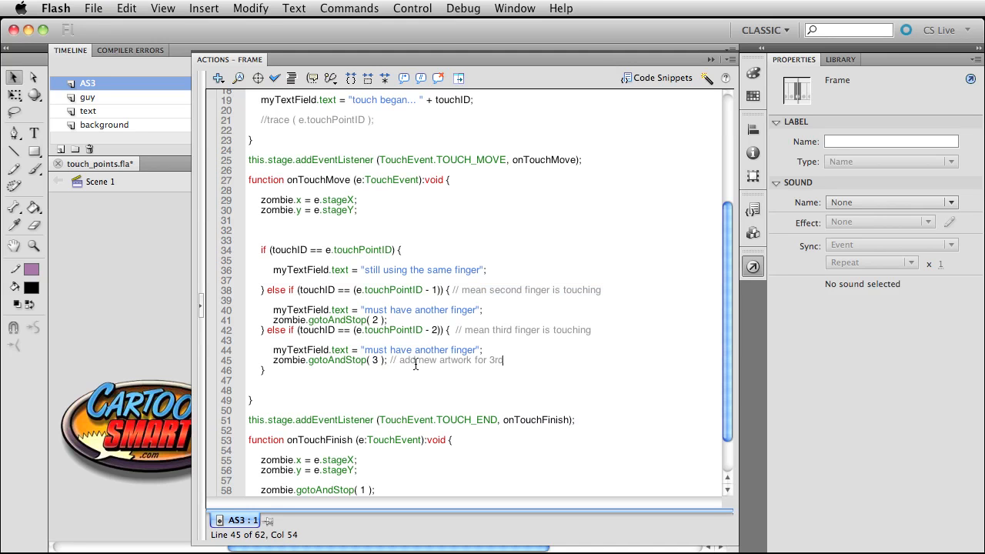
text(finger)
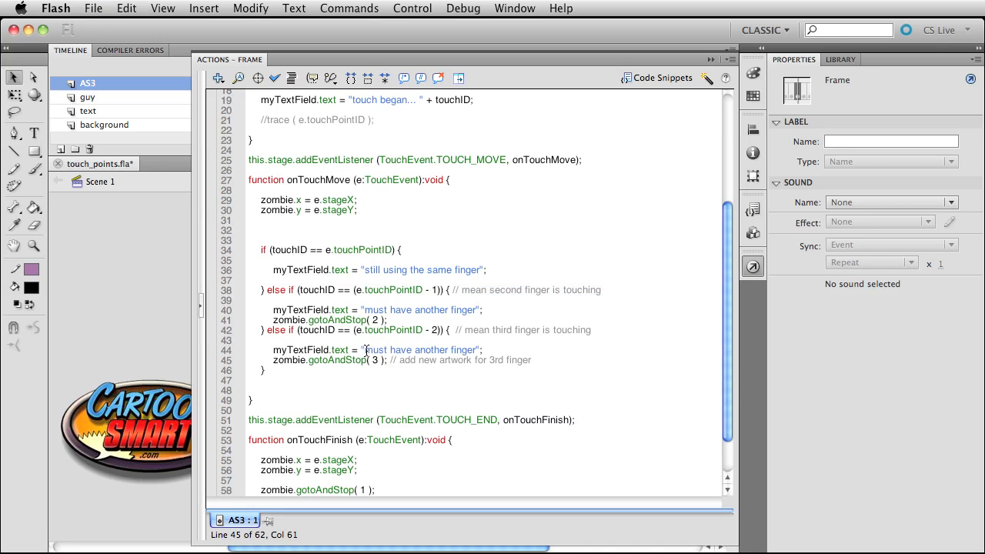
Set the branch's message text to "means 3 fingers touching"
text(means)
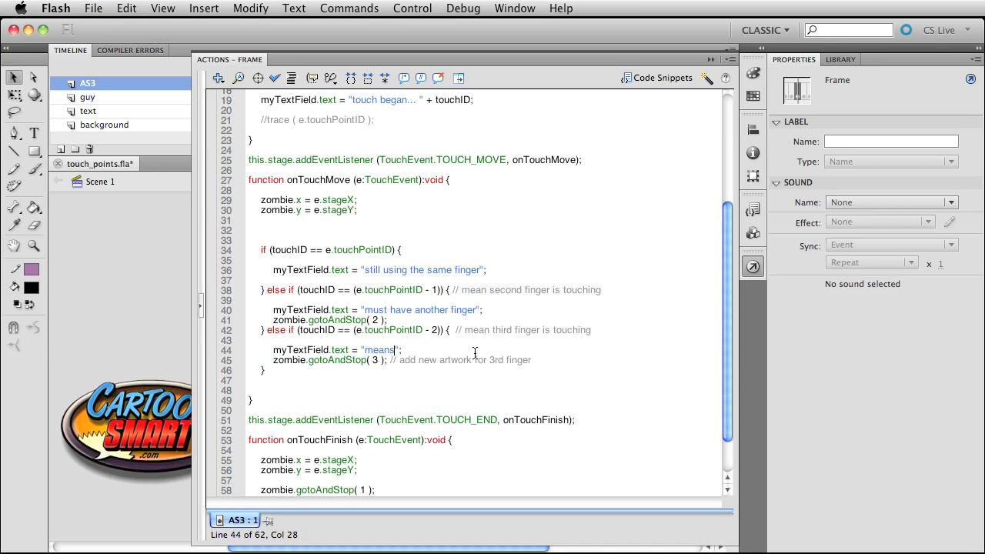
text(3 finger)
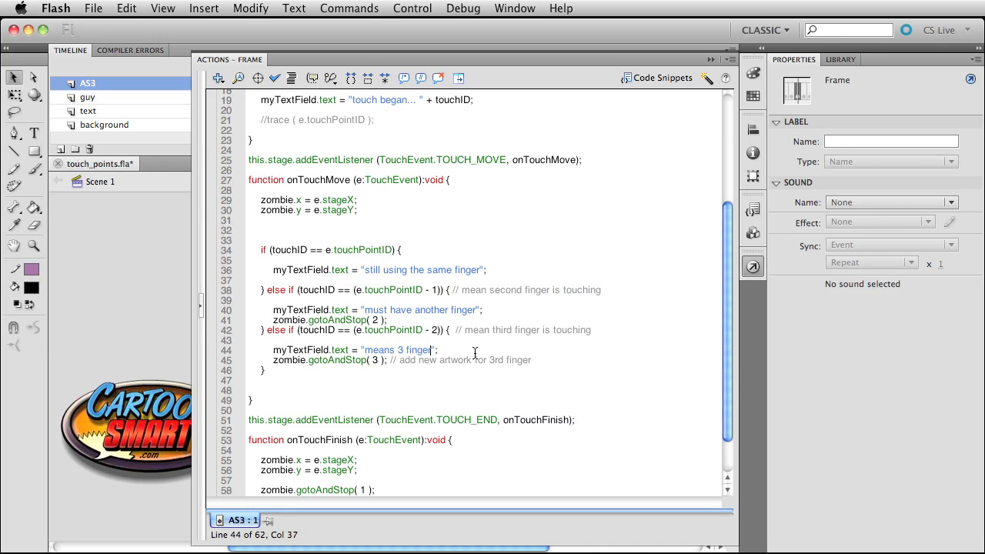
text(s touching)
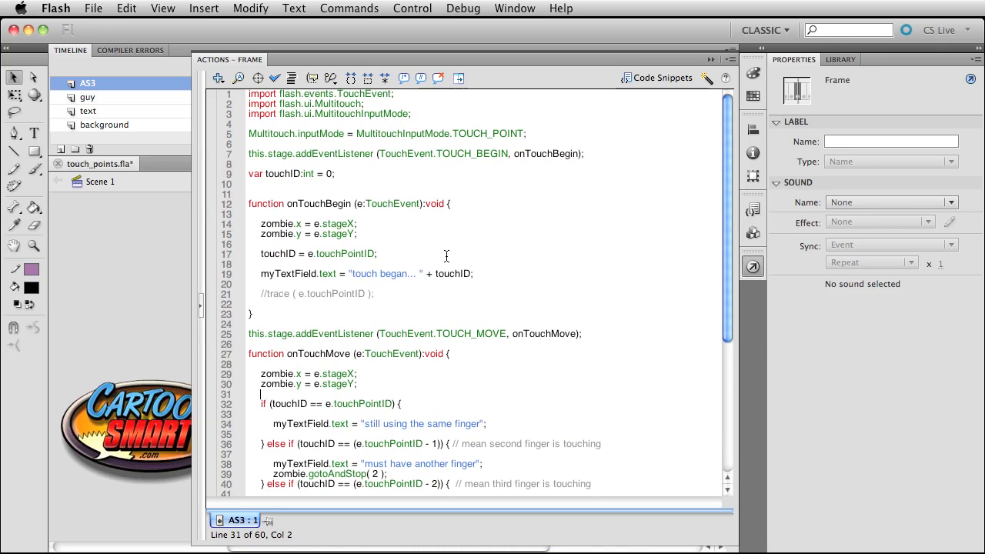
Write trace(e.sizeX + " size of the touch surface") in onTouchBegin
text(tra)
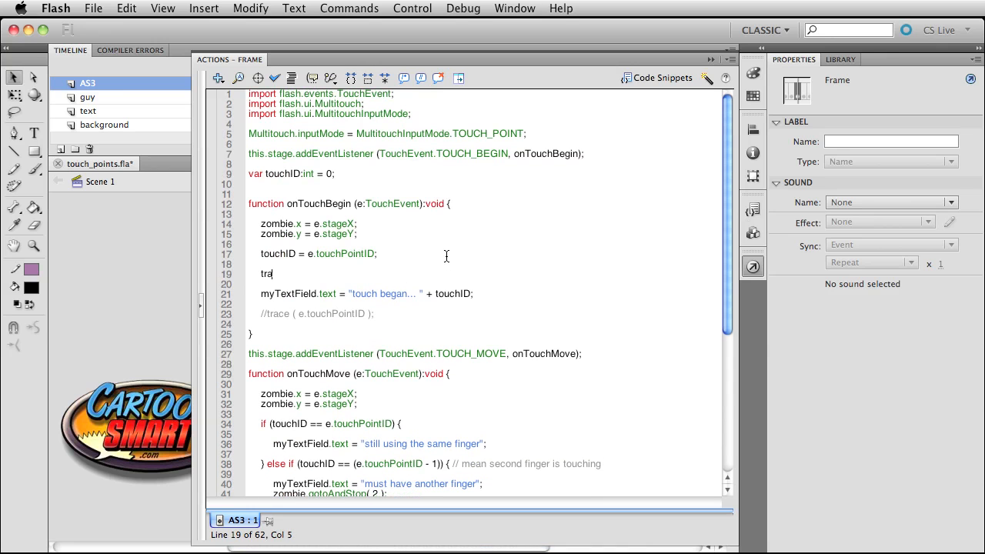
text(ce ()
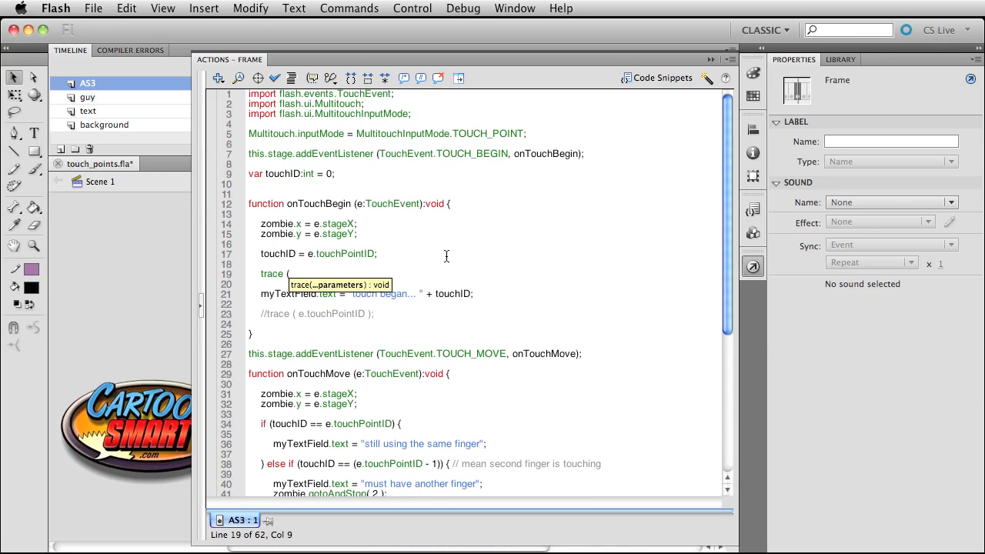
text(.)
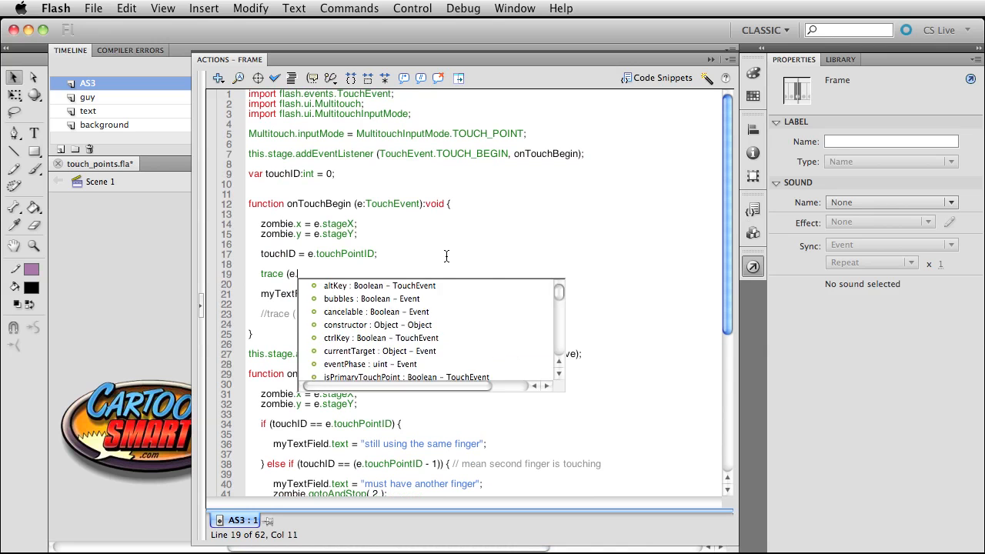
text(sixe)
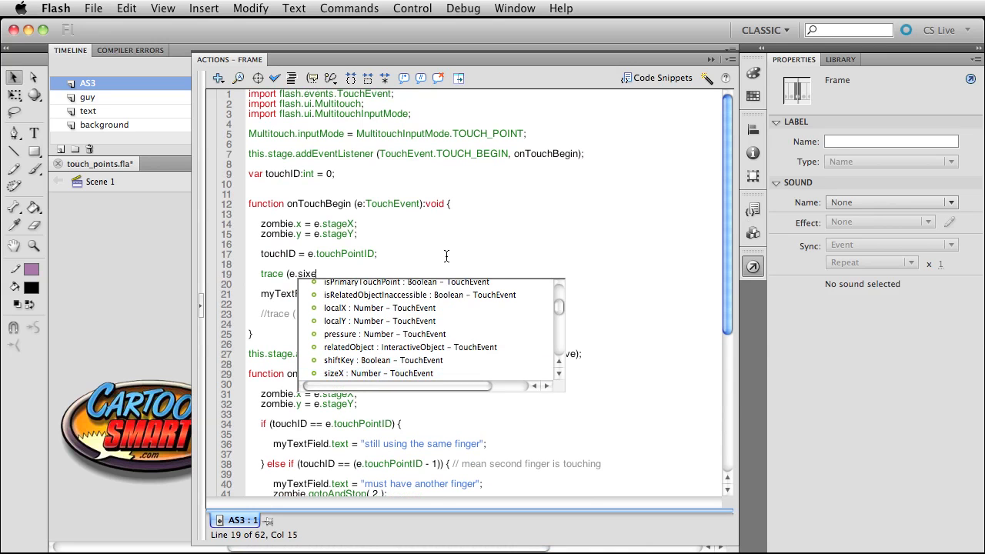
text(X + " size of the touch sur)
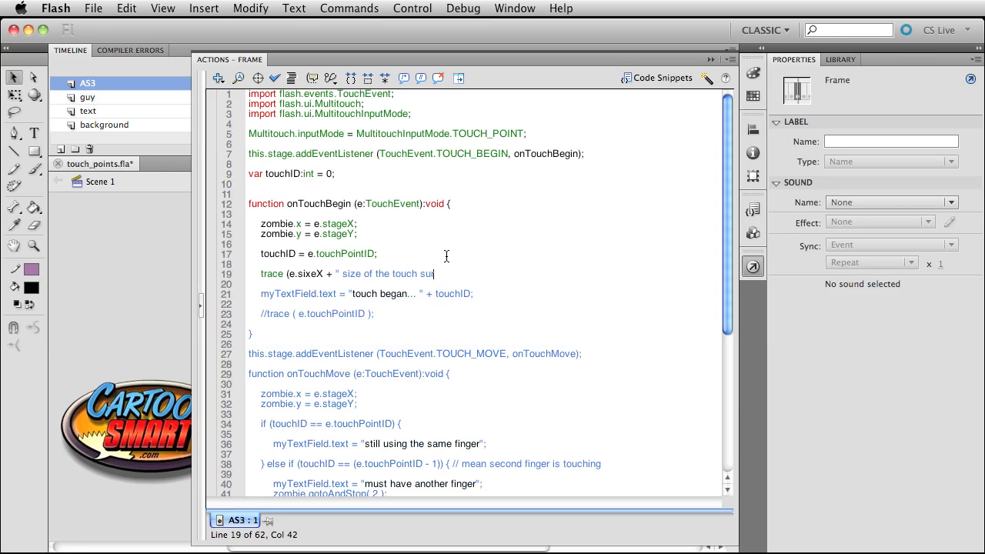
text(face")
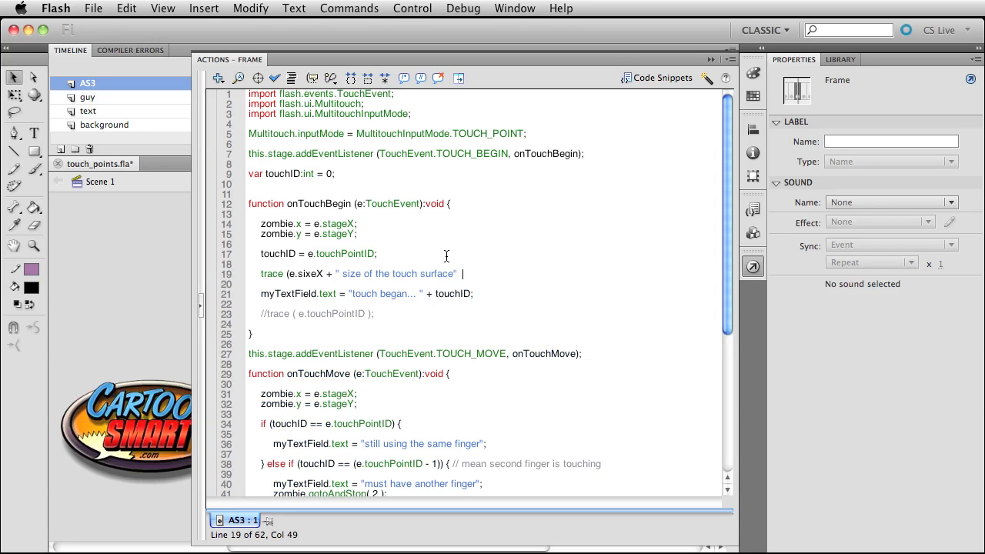
text();)
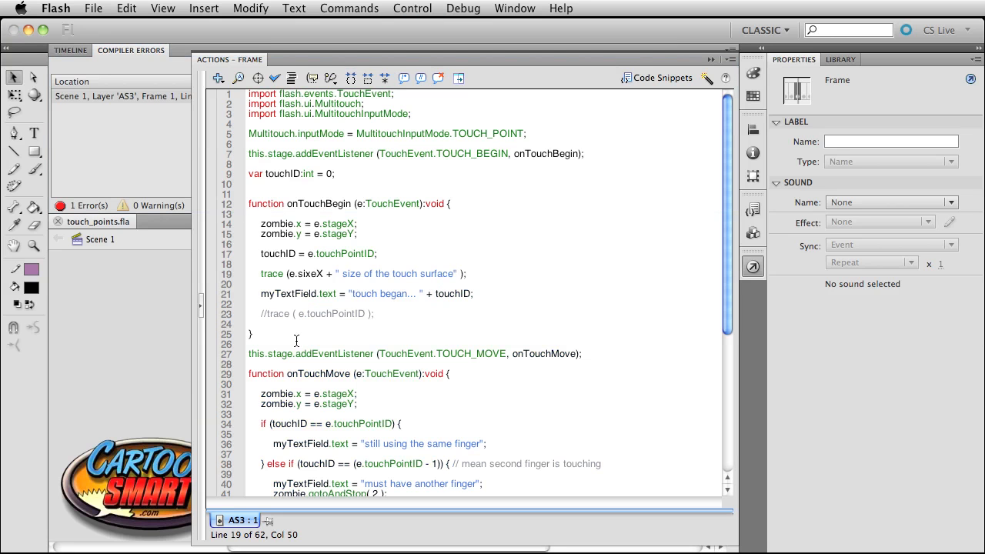
click(318, 274)
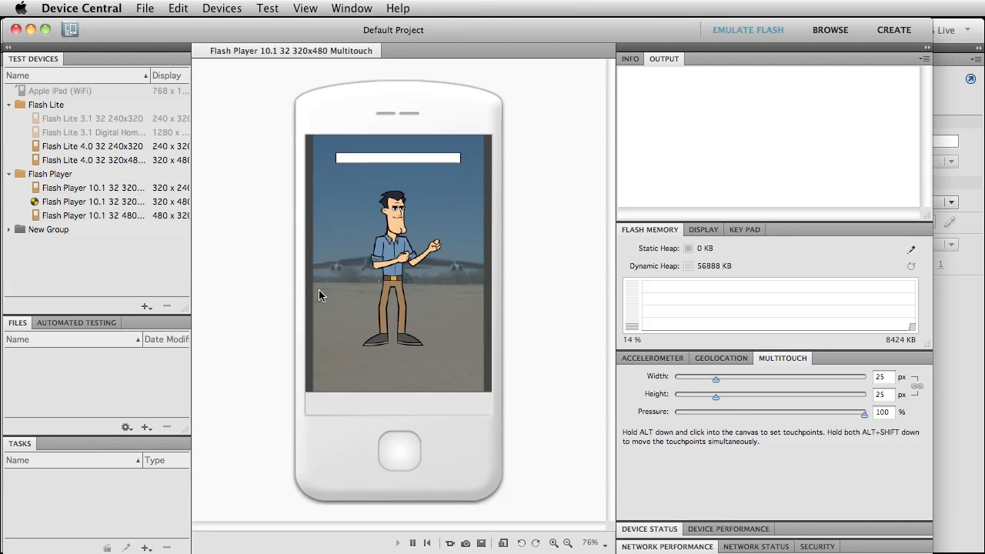
mouse_move(407, 276)
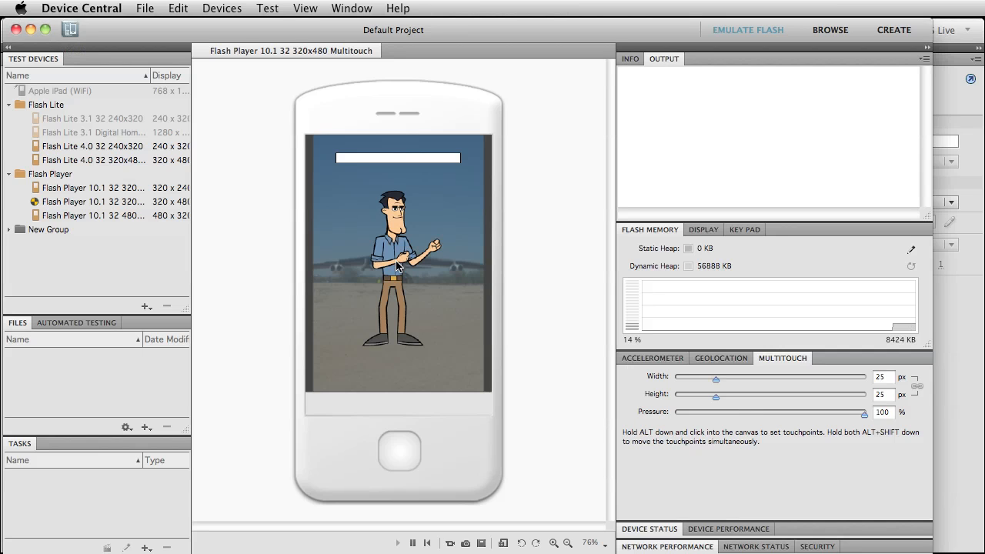
mouse_move(533, 296)
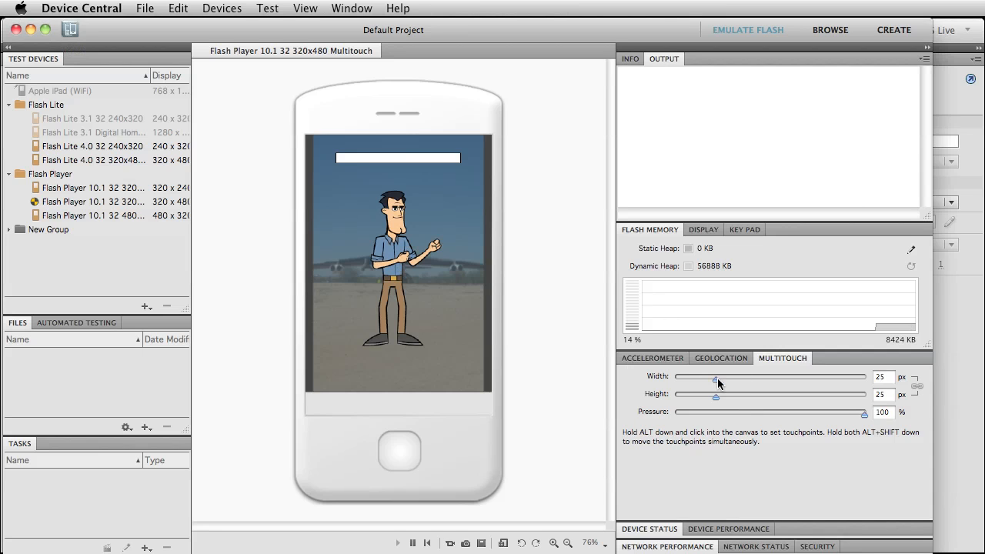
Vary the touch width through 51, 25 and 97 px and touch the screen with the wide point
drag(716, 377, 767, 377)
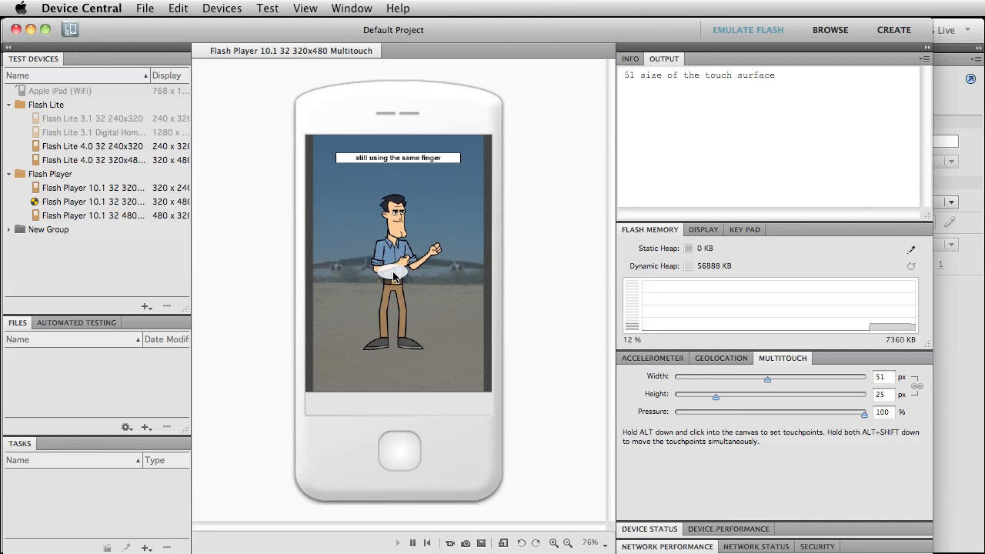
drag(766, 378, 720, 378)
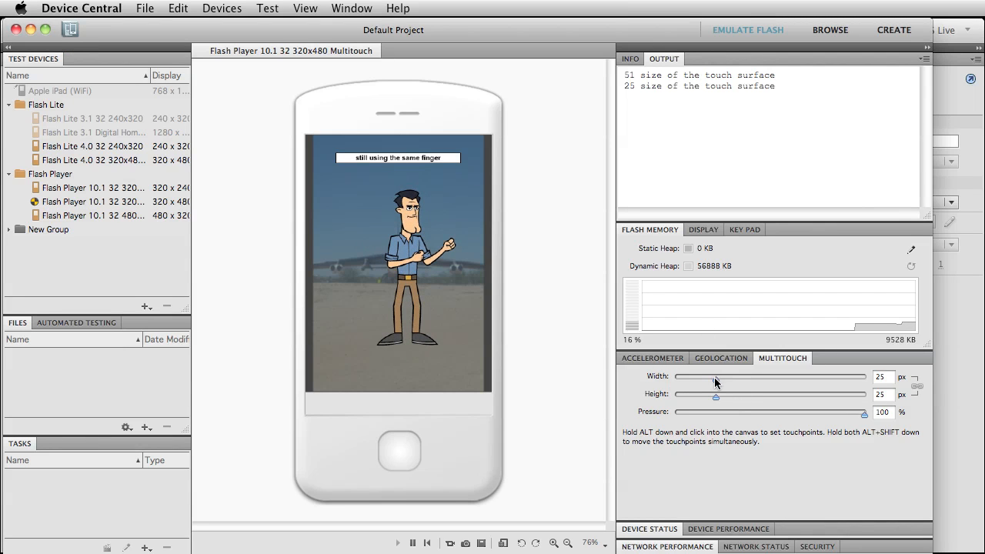
drag(715, 377, 854, 377)
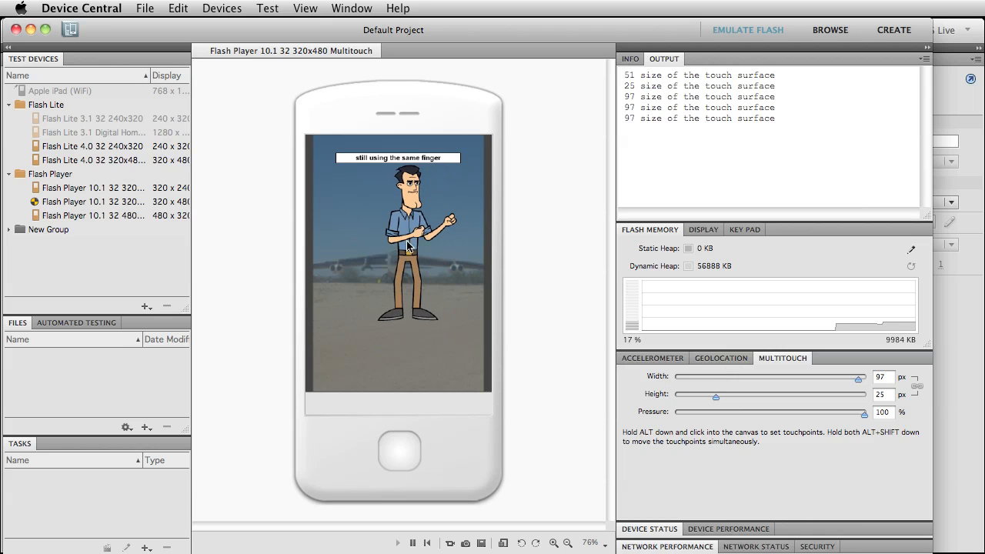
click(408, 231)
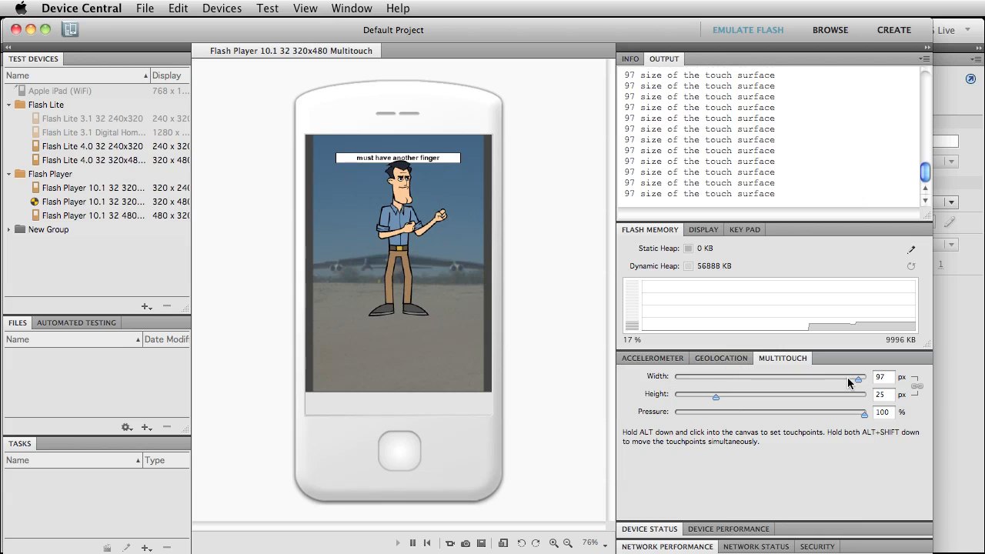
Reset the touch width to 25 px and adjust the simulated touch height
drag(859, 377, 715, 377)
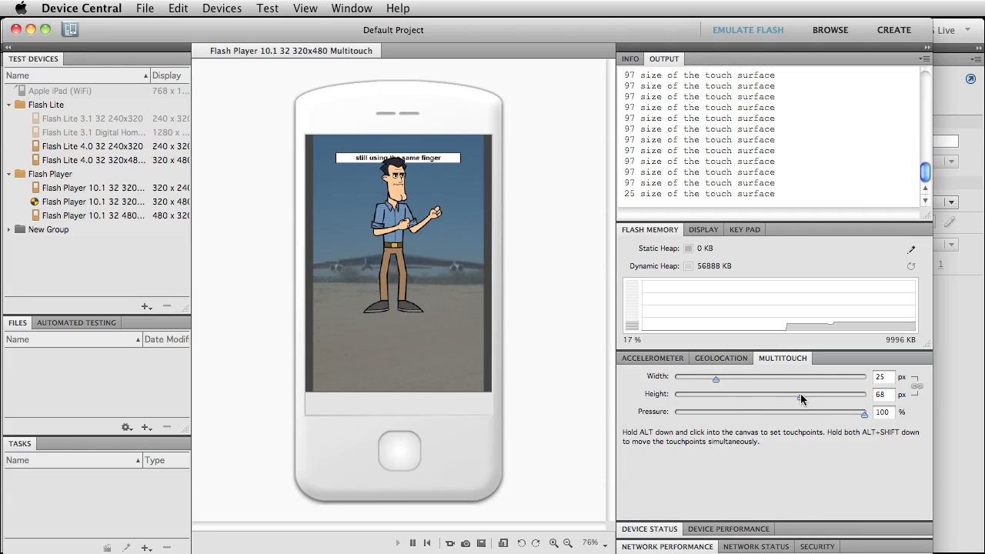
drag(798, 393, 716, 394)
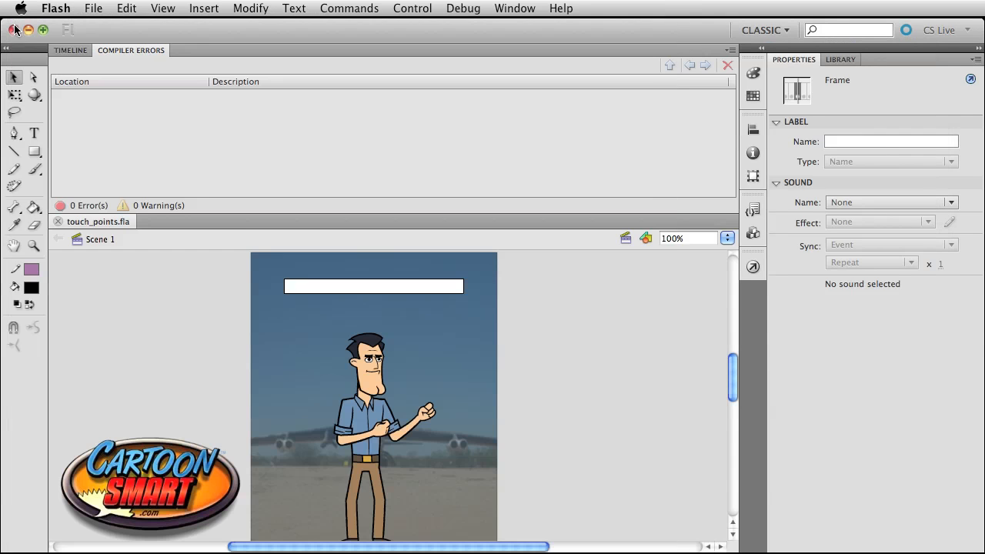
Bring the AS3 frame's script back up in the Actions panel
click(70, 49)
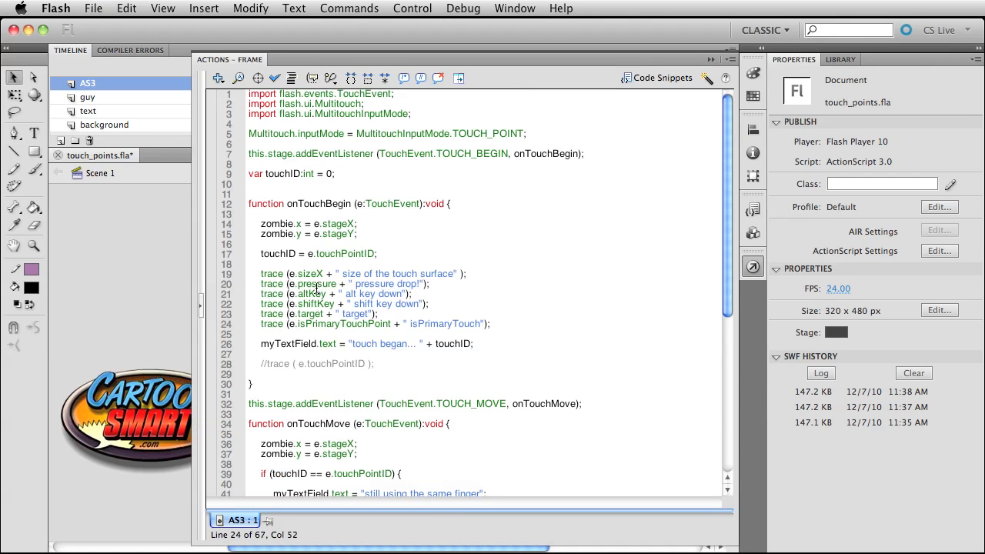
Review the pressure, altKey and target trace lines added under the sizeX trace
double_click(316, 283)
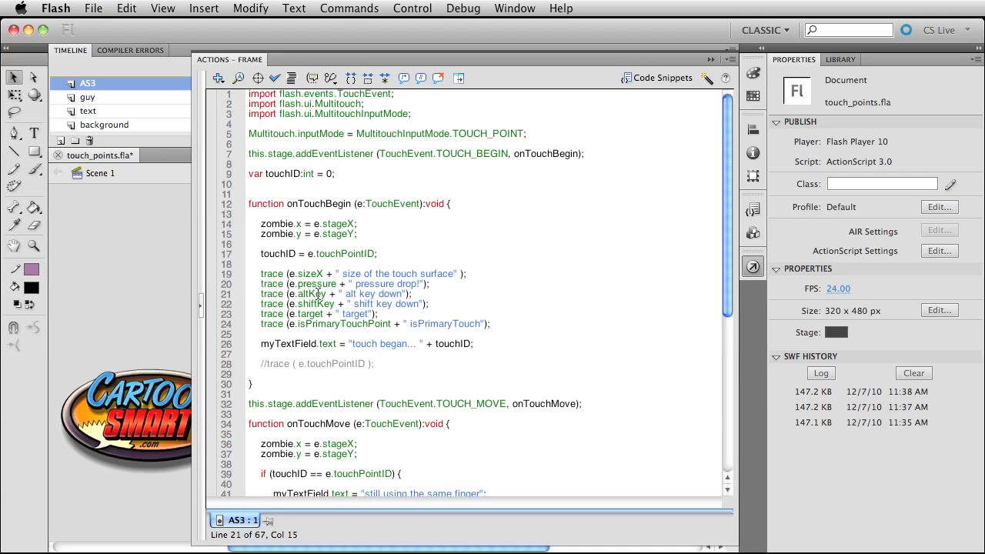
double_click(311, 294)
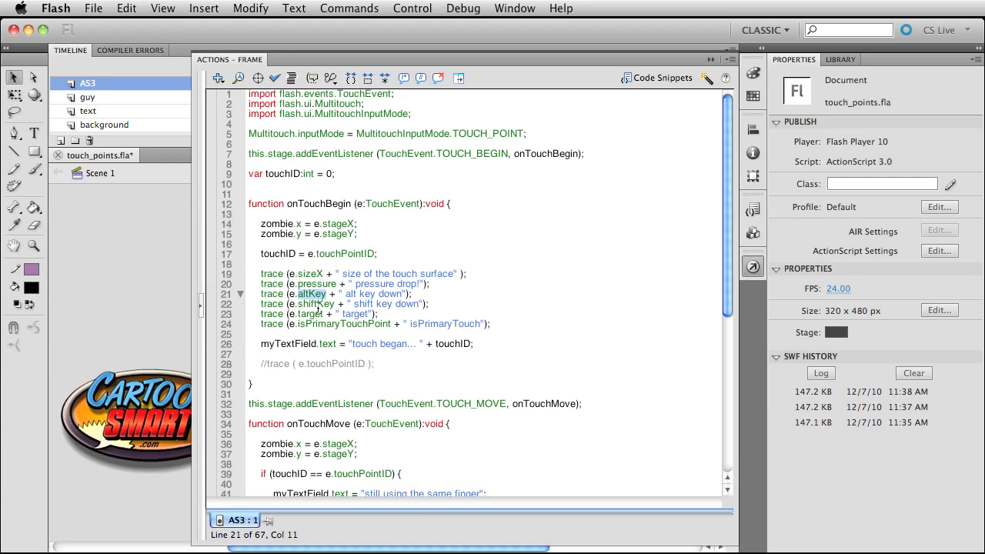
click(323, 303)
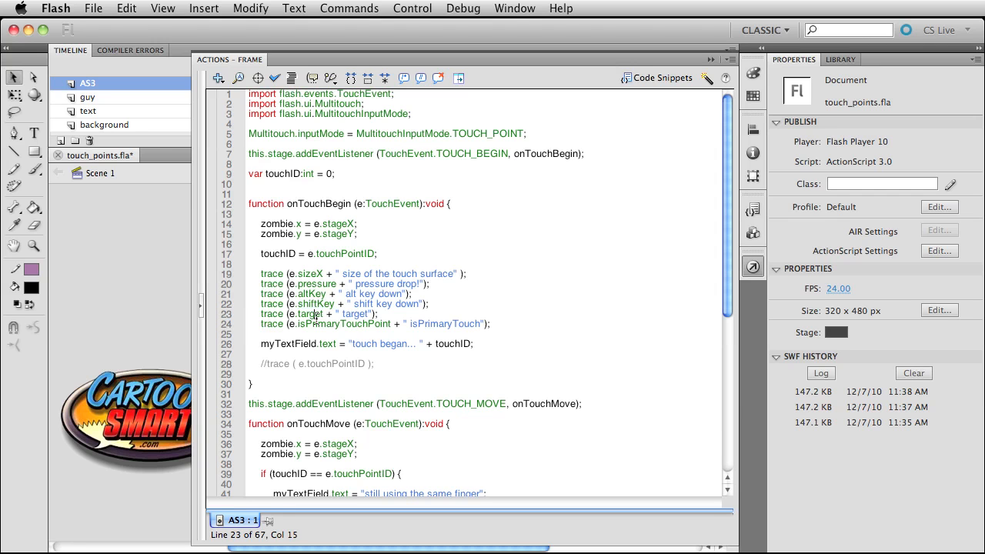
double_click(310, 314)
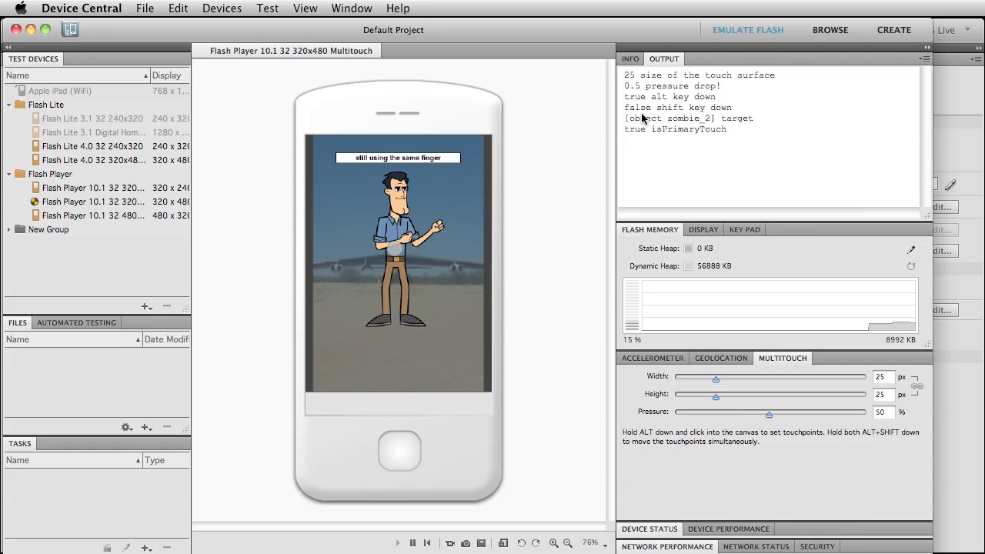
mouse_move(700, 121)
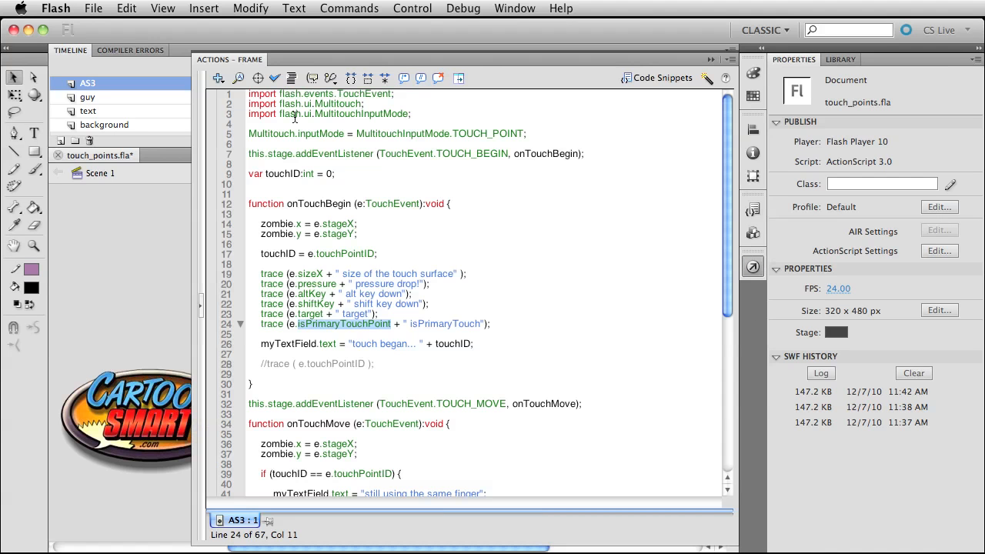
mouse_move(383, 287)
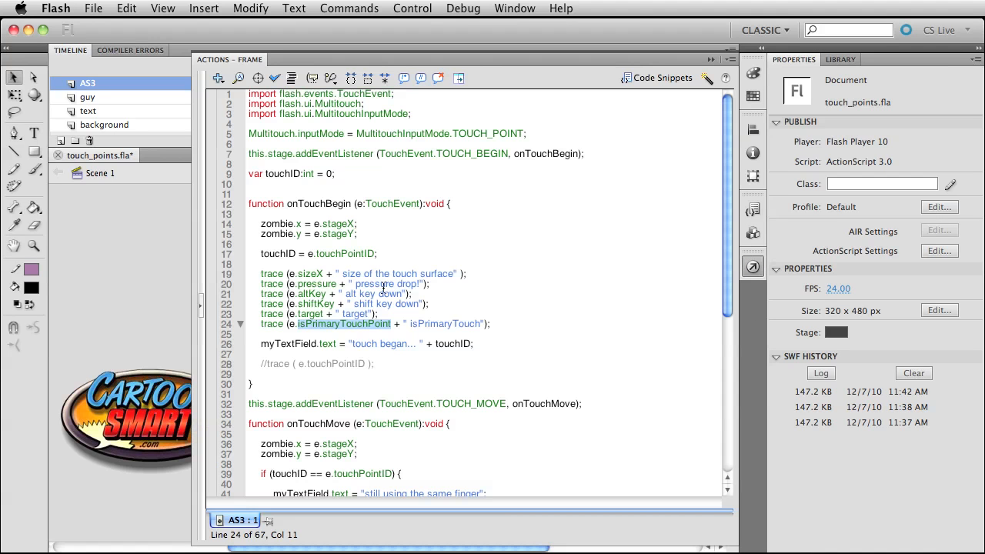
mouse_move(510, 326)
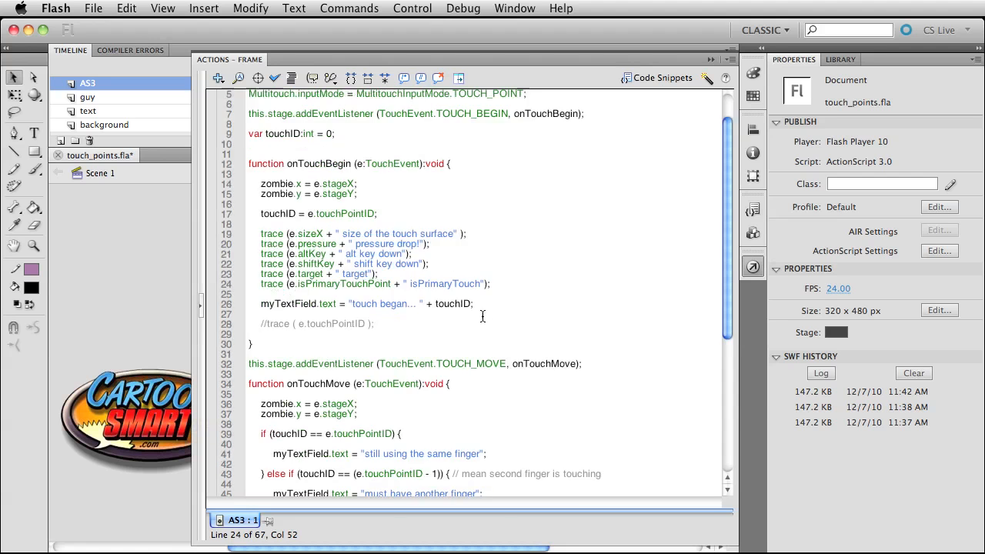
Scroll down to the onTouchMove and onTouchFinish handlers
scroll(down, 3)
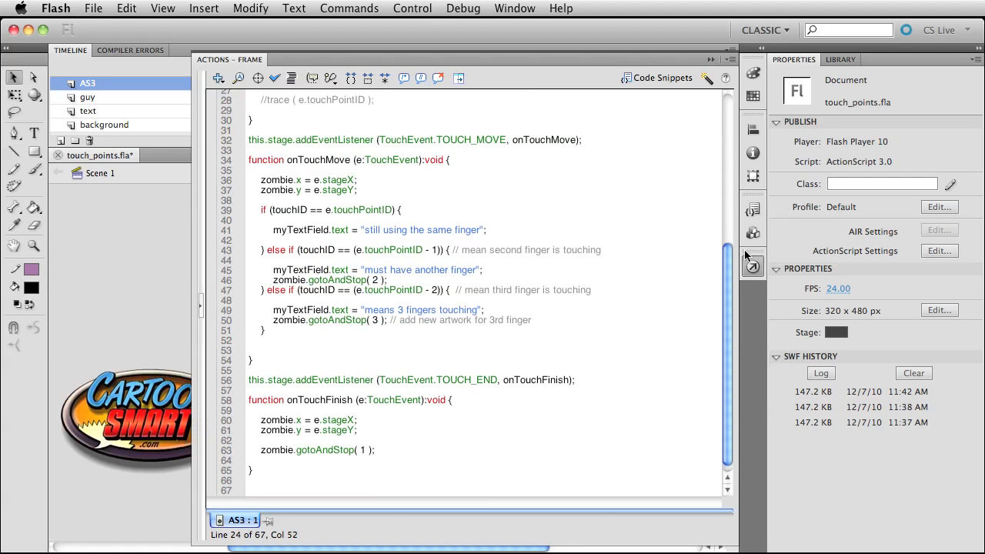